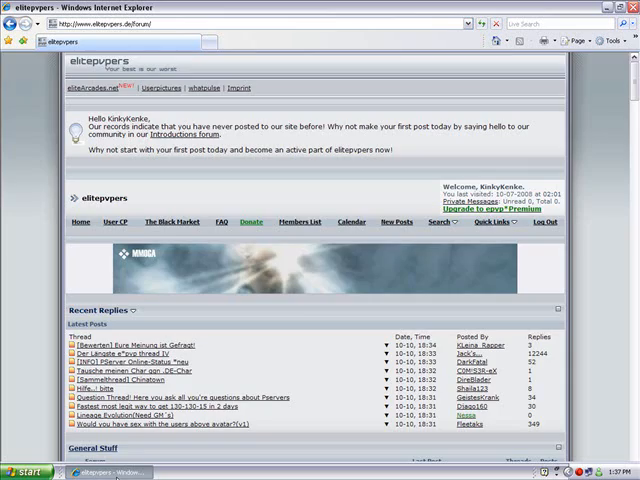
Scroll through the elitepvpers forum index to review its forum categories.
scroll("down", 3)
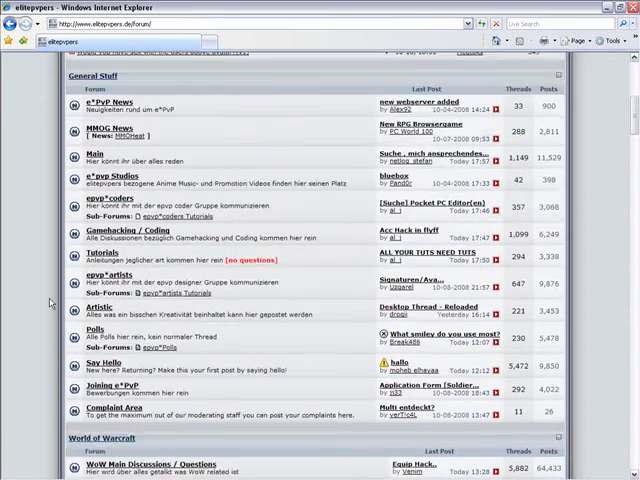
scroll("up", 3)
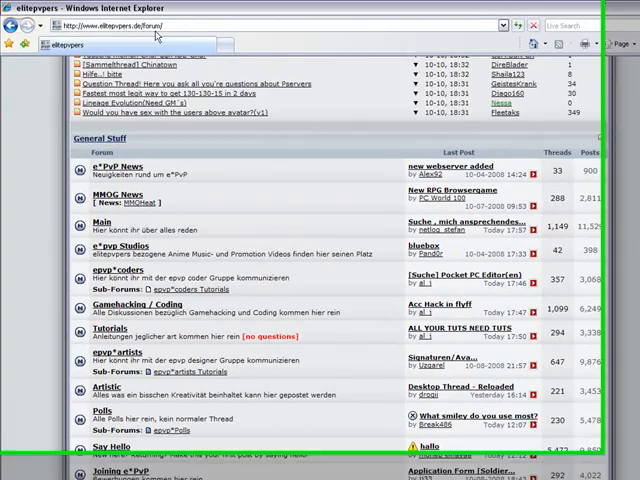
scroll("down", 3)
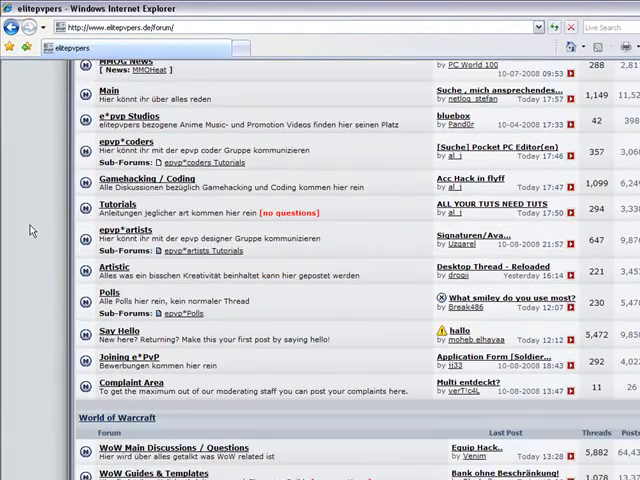
scroll("down", 3)
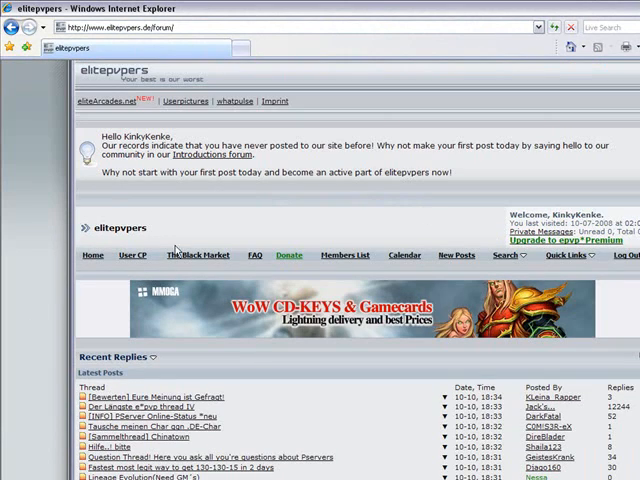
mouse_move(92, 256)
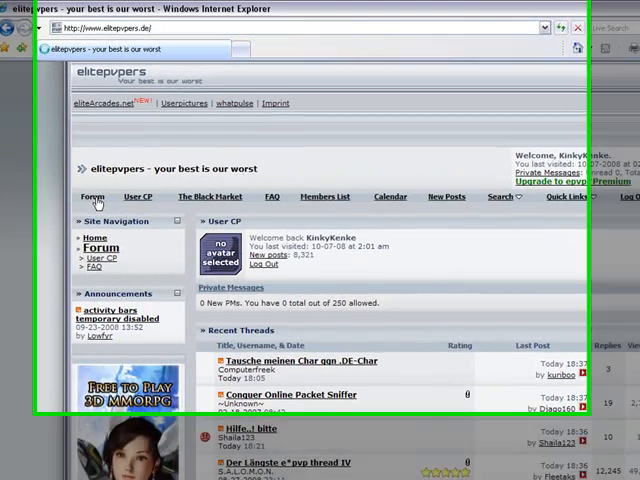
Enter the World of Warcraft WoW Bots section and scroll to its sticky threads.
left_click(90, 196)
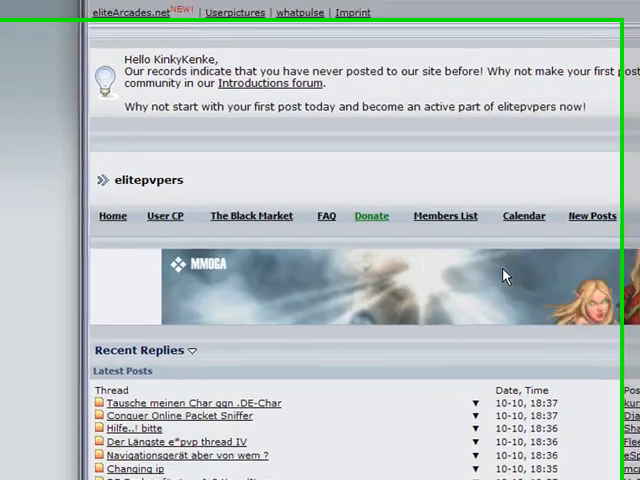
scroll("down", 3)
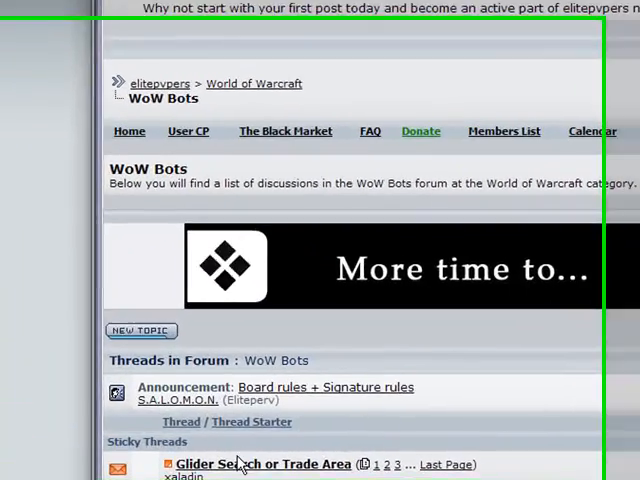
scroll("down", 3)
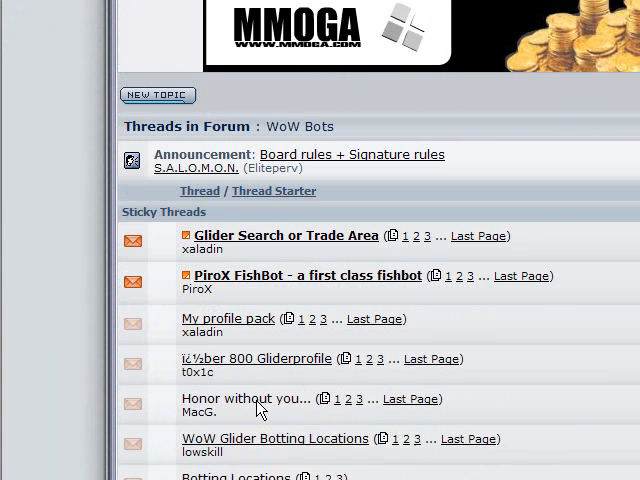
Read the PvP battleground bot sticky thread down to its features and homepage link.
left_click(244, 398)
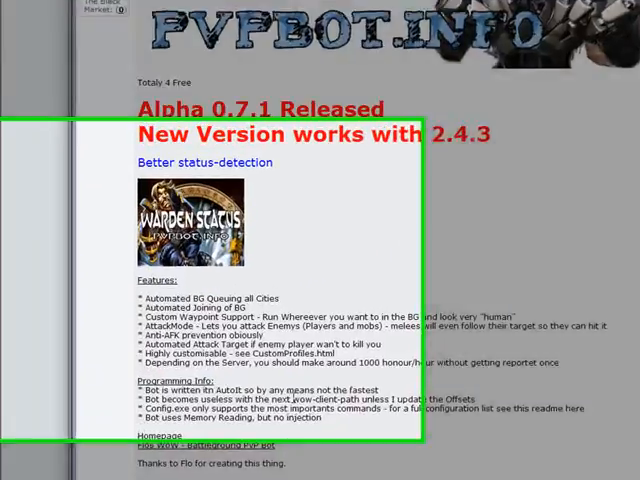
scroll("down", 3)
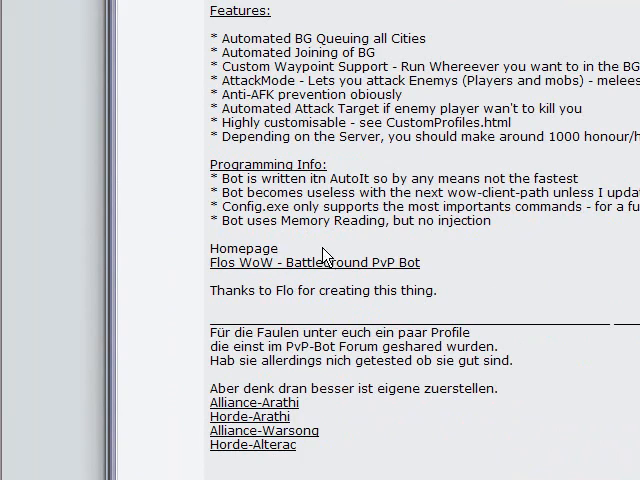
scroll("down", 3)
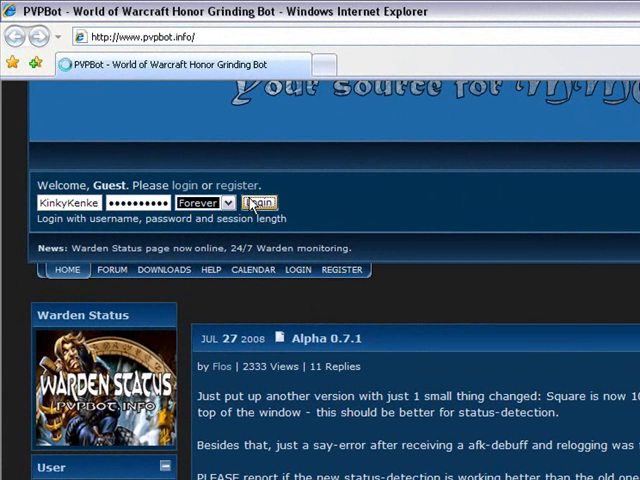
From pvpbot.info's forum Downloads, save Flo's BG BOT 0.7.1 source archive to the desktop.
left_click(260, 204)
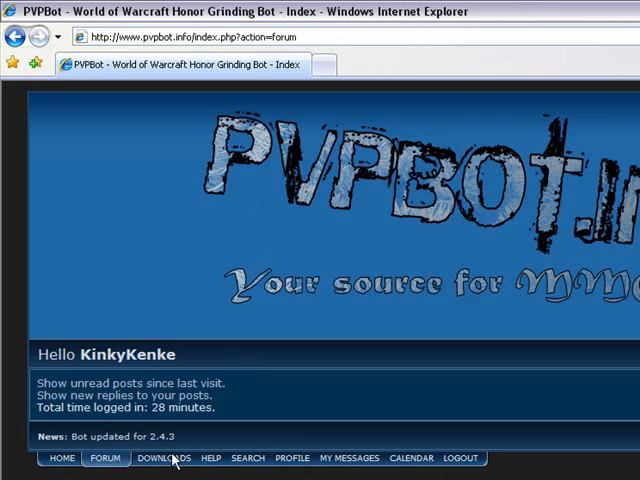
left_click(168, 458)
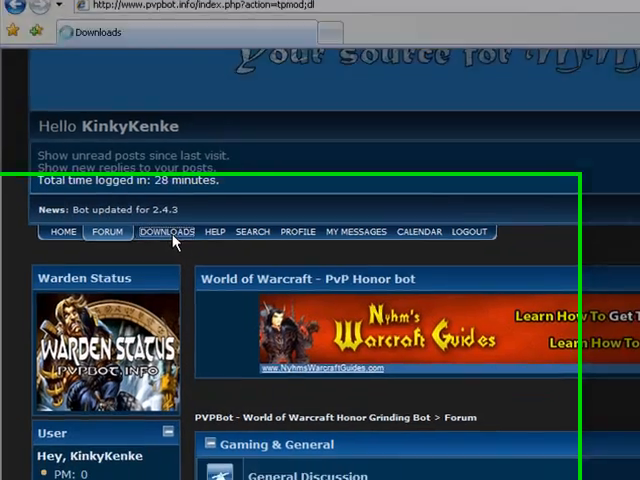
left_click(168, 232)
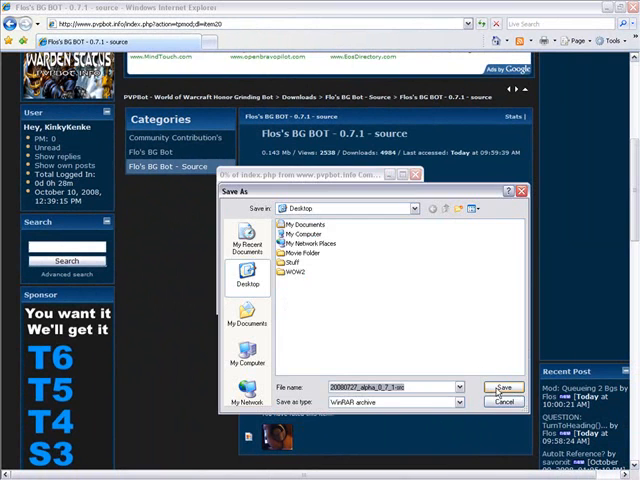
left_click(504, 400)
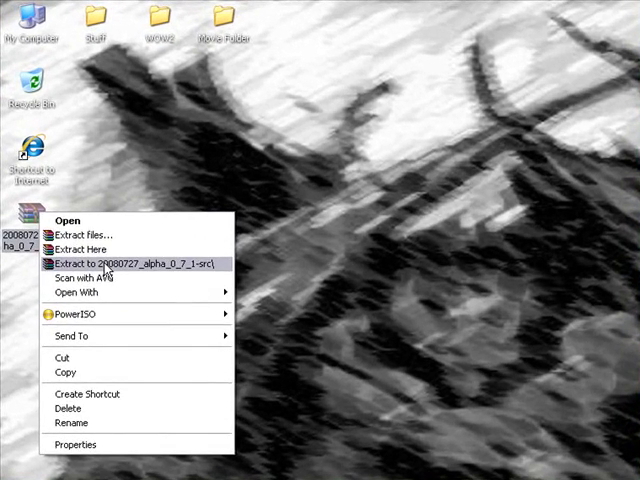
Extract the archive to 20080727_alpha_0_7_1-src\ and browse into the extracted folder.
left_click(140, 268)
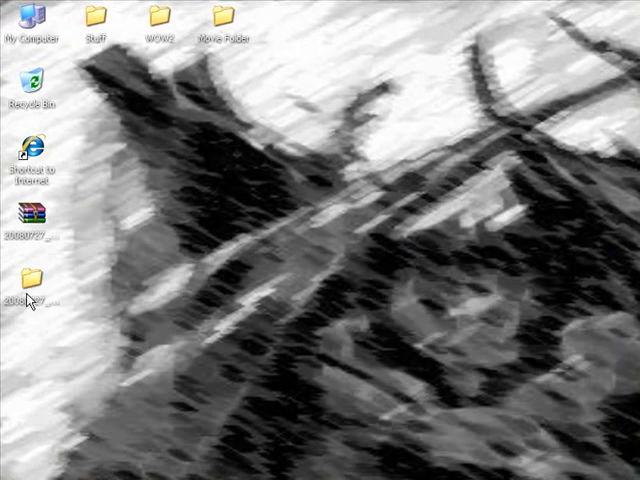
double_click(22, 278)
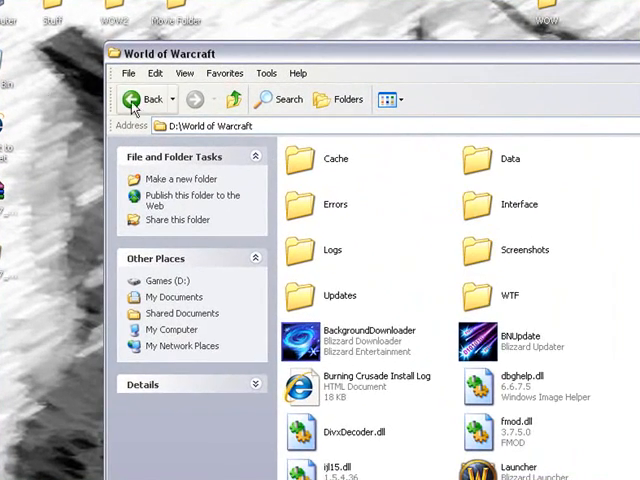
Paste the bot addon into D:\World of Warcraft\Interface\AddOns.
left_click(140, 100)
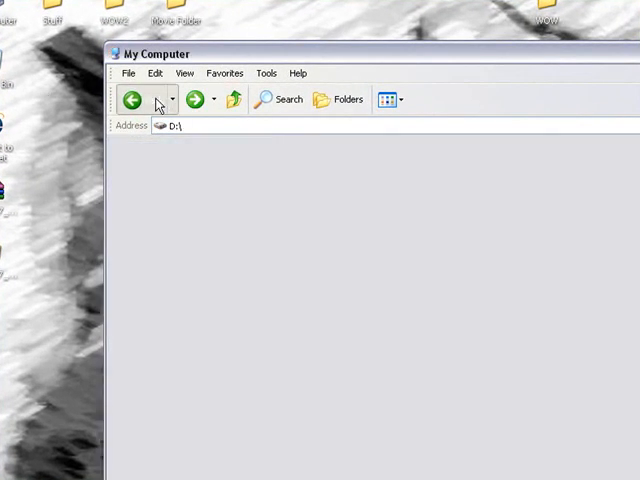
left_click(132, 100)
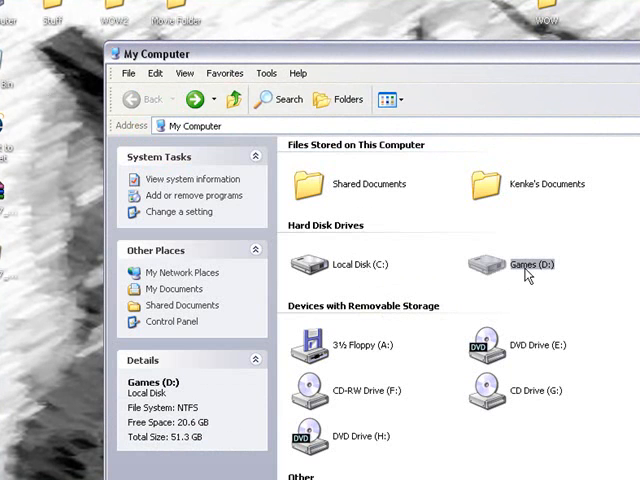
double_click(530, 264)
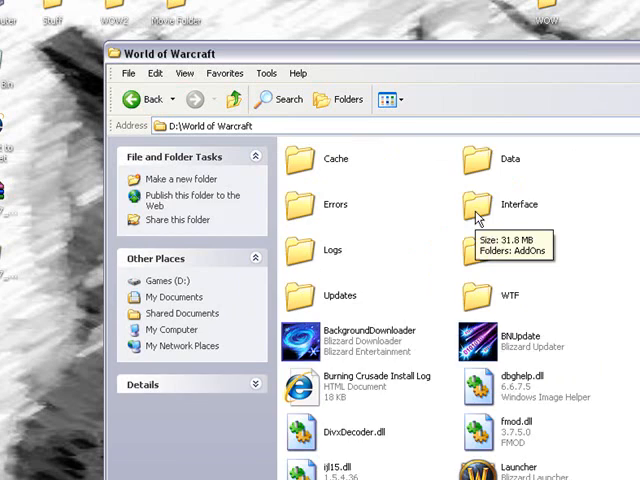
double_click(508, 204)
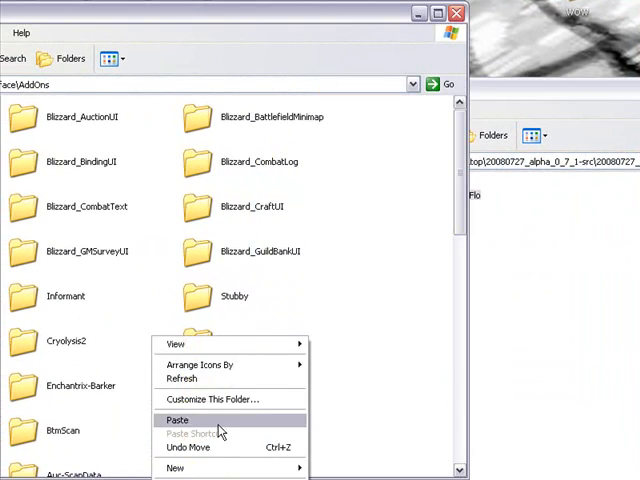
left_click(178, 420)
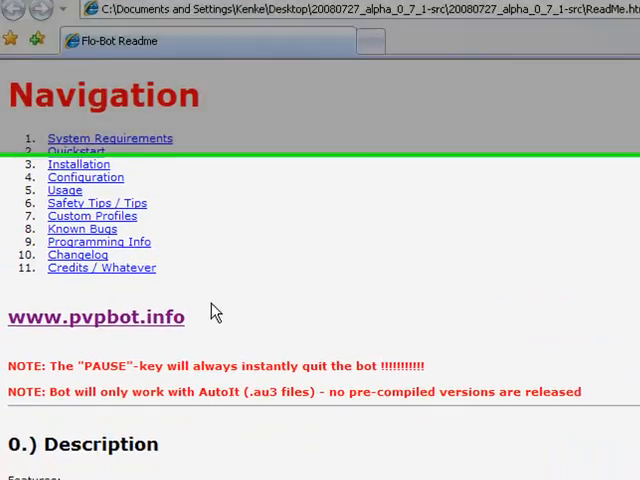
Download the AutoIt Full Installation setup from the AutoIt v3 downloads page.
scroll("down", 3)
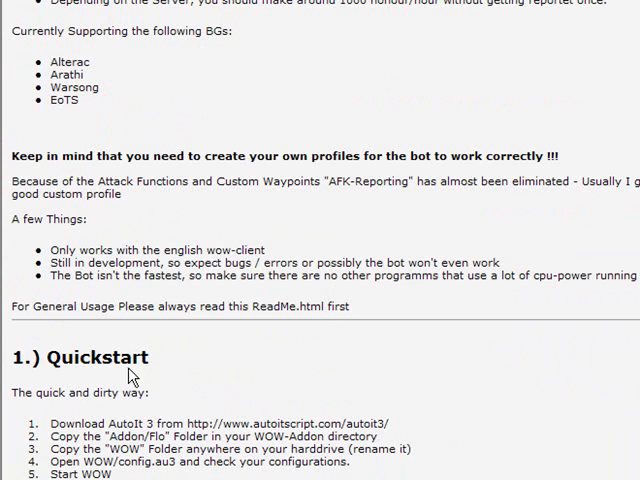
mouse_move(128, 412)
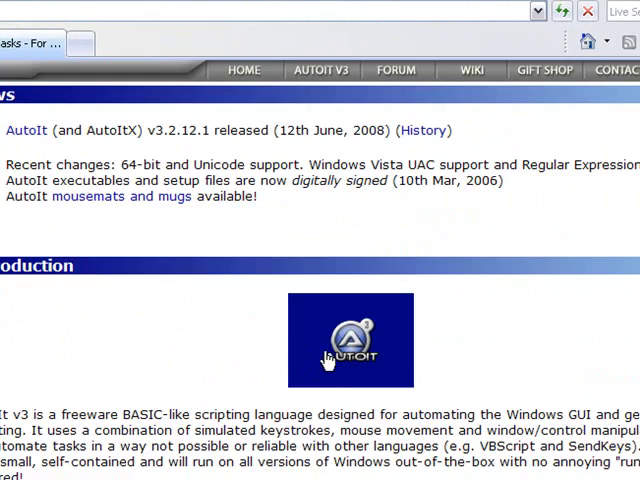
left_click(350, 340)
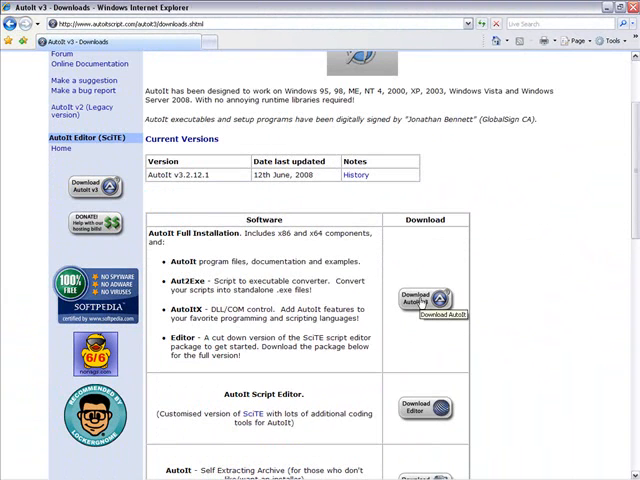
left_click(414, 300)
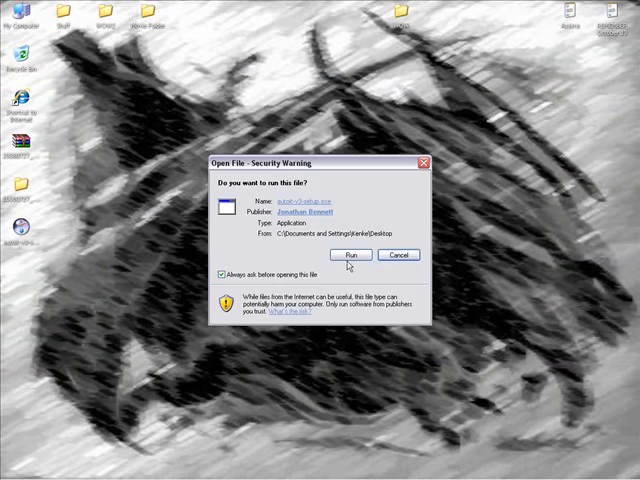
Run the installer and install AutoIt v3.2.12.1, overwriting the current version with default components and folder.
left_click(350, 256)
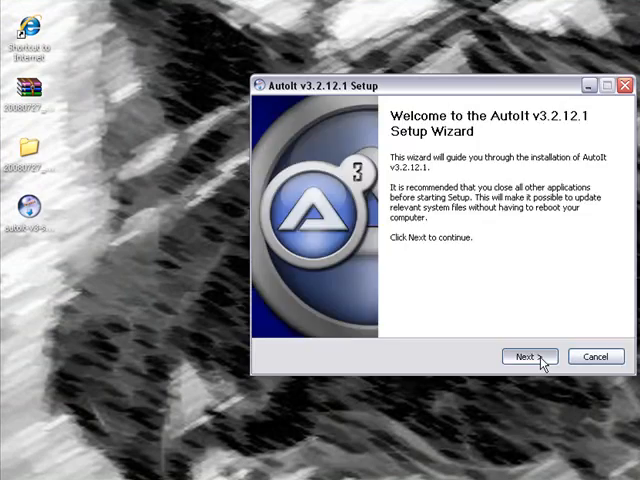
left_click(520, 356)
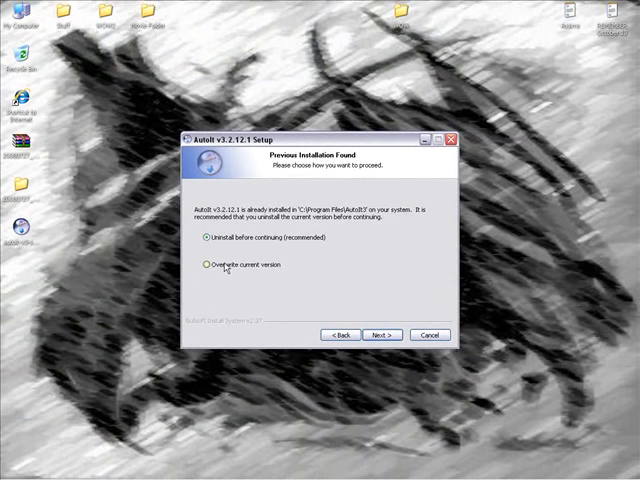
left_click(200, 266)
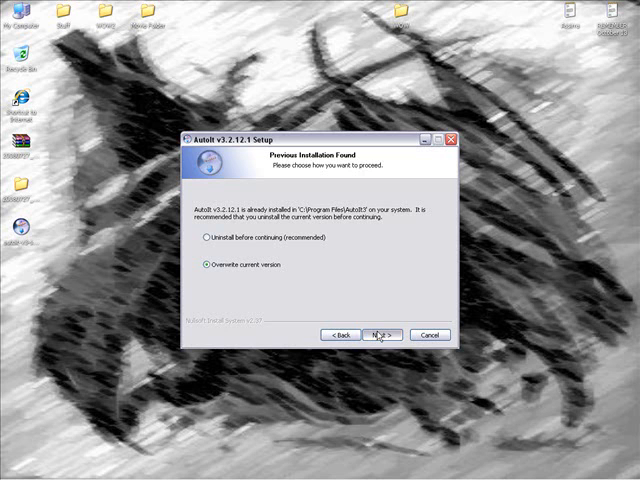
left_click(380, 334)
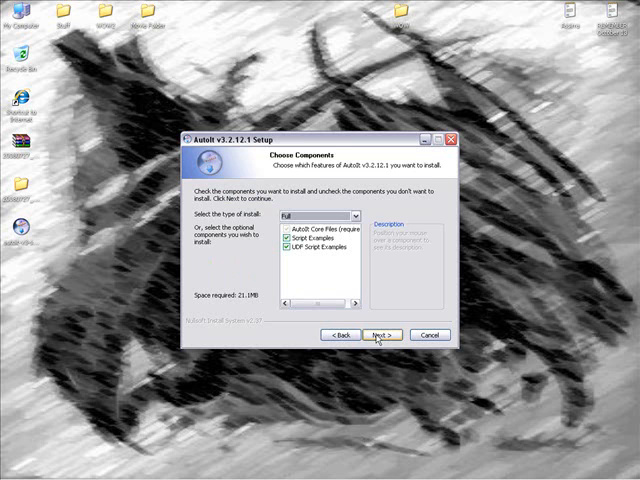
left_click(380, 334)
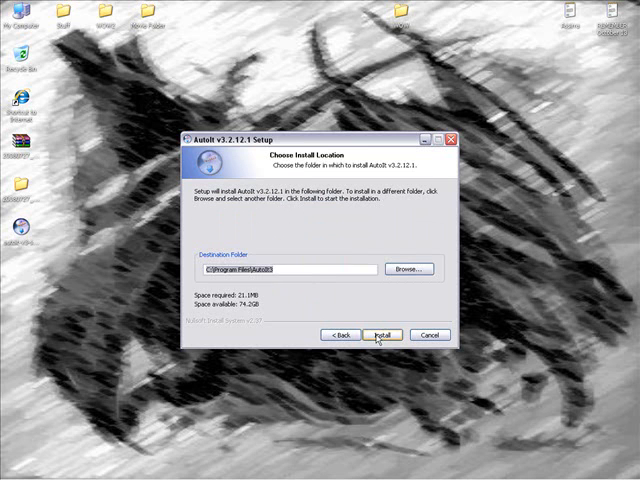
left_click(382, 336)
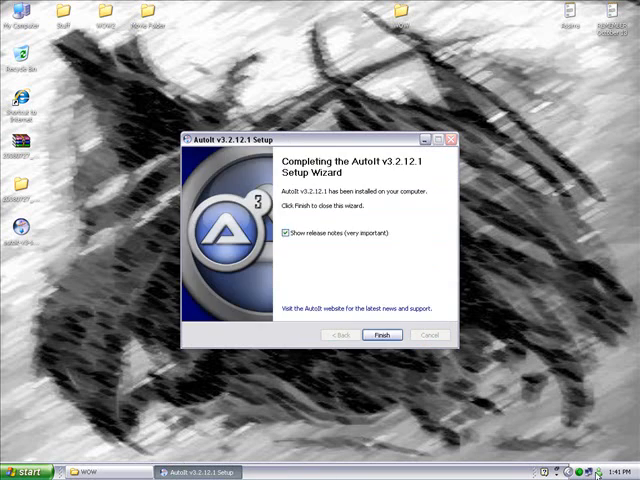
left_click(292, 232)
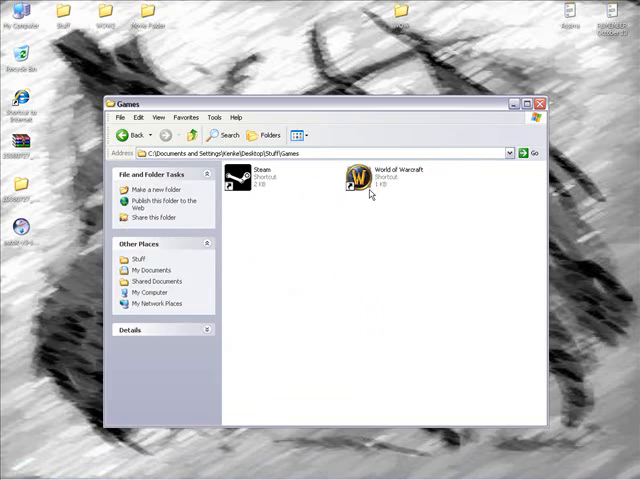
Launch World of Warcraft via Play and bring up Flo's Bot Config key bindings.
double_click(356, 176)
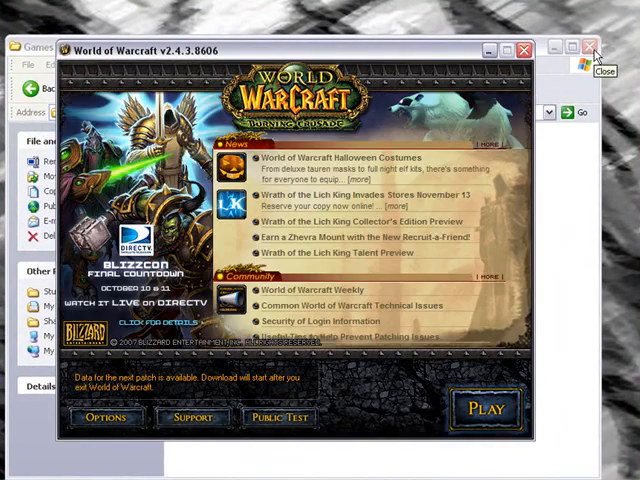
left_click(592, 46)
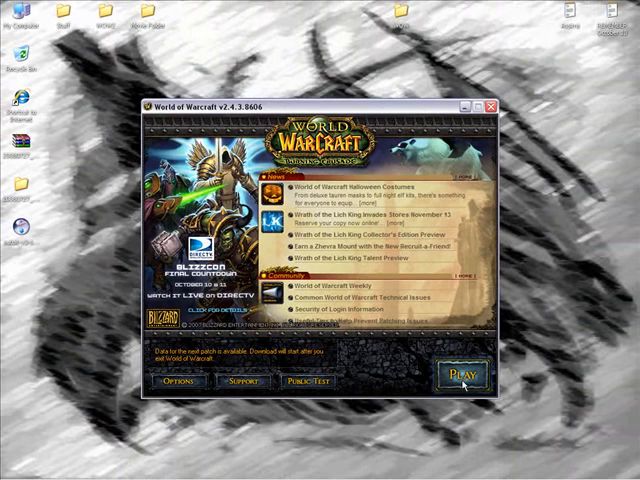
left_click(462, 374)
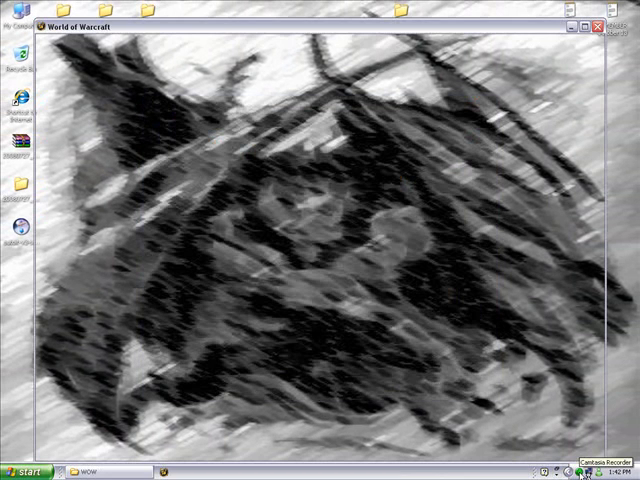
right_click(596, 466)
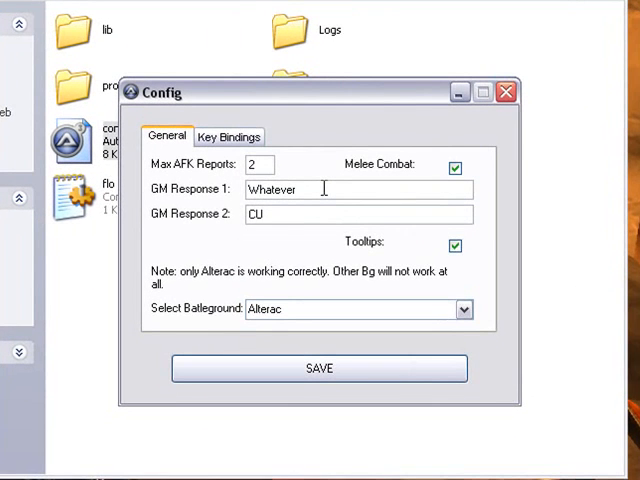
double_click(270, 188)
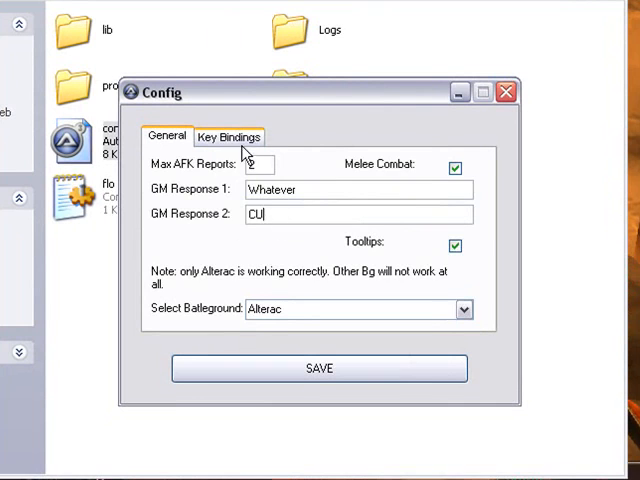
left_click(228, 136)
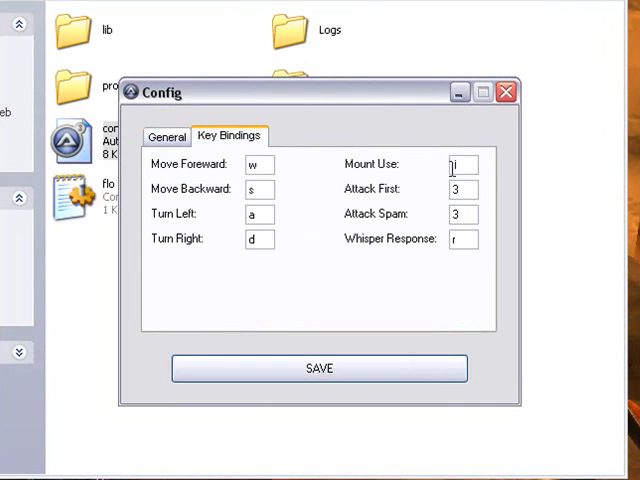
Enter key bindings Mount Use 0, Attack First 1, Attack Spam 3 and return to General settings.
type("1")
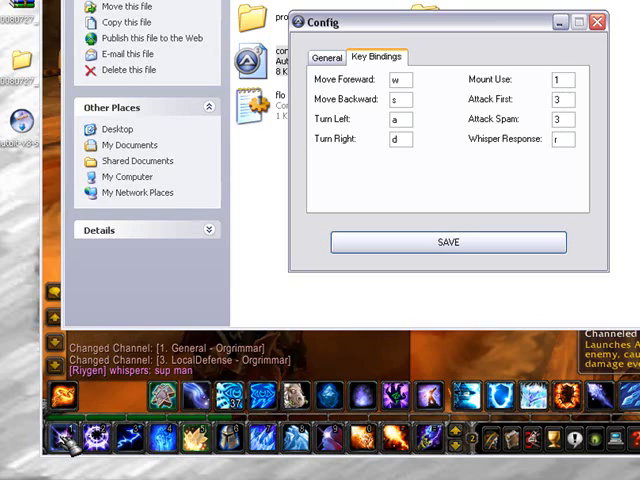
mouse_move(520, 96)
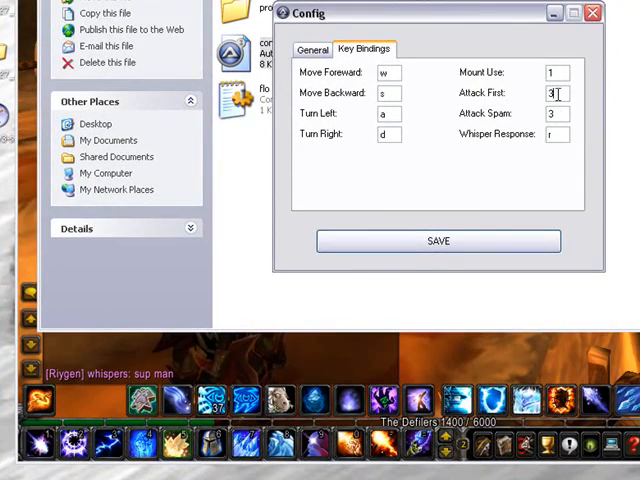
type("2")
left_click(556, 72)
type("0")
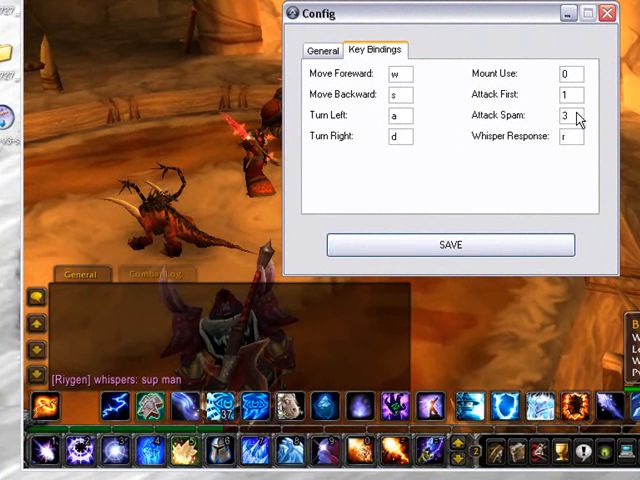
mouse_move(556, 128)
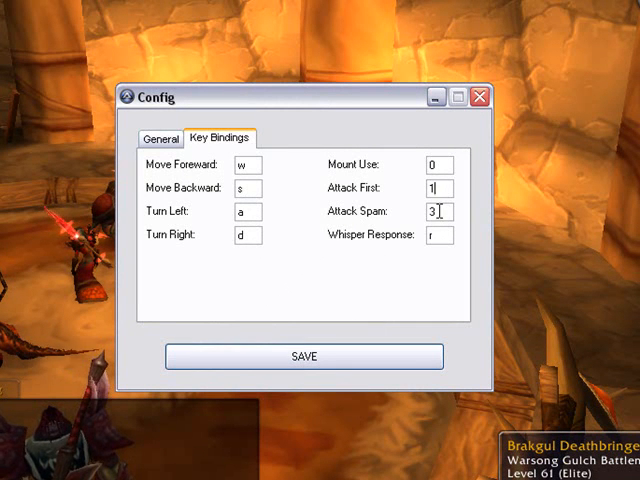
left_click(160, 138)
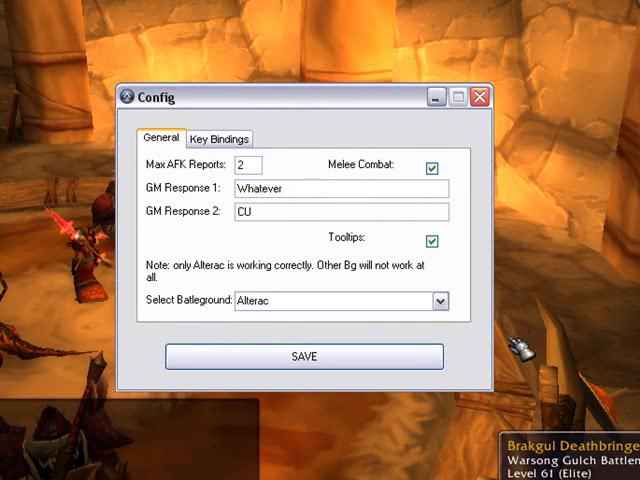
Keep Alterac as the selected battleground and save the bot settings.
left_click(440, 300)
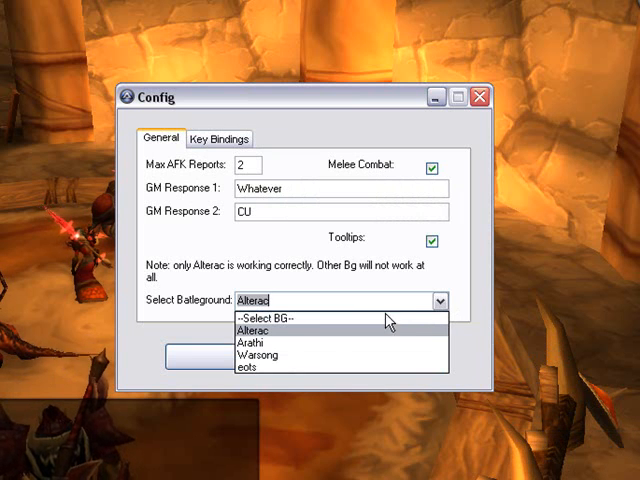
mouse_move(280, 340)
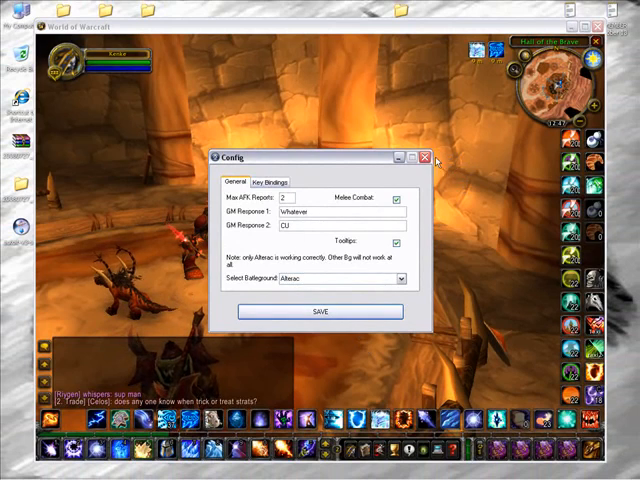
left_click(426, 156)
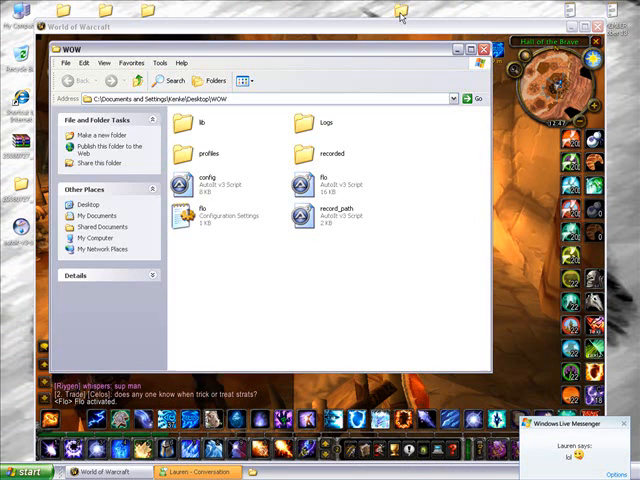
mouse_move(324, 186)
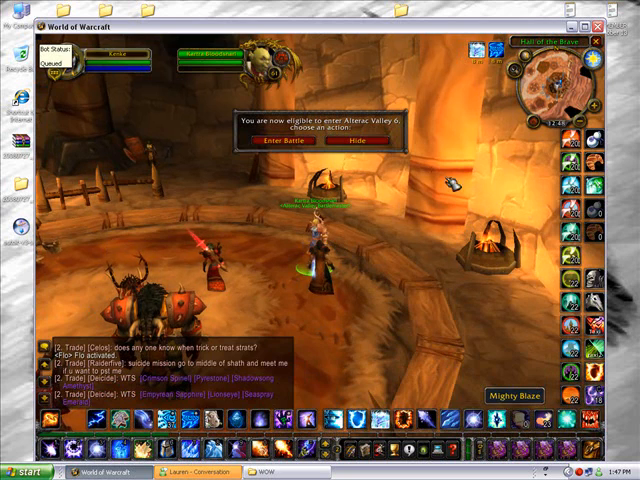
Accept the Alterac Valley invitation with Enter Battle.
left_click(276, 140)
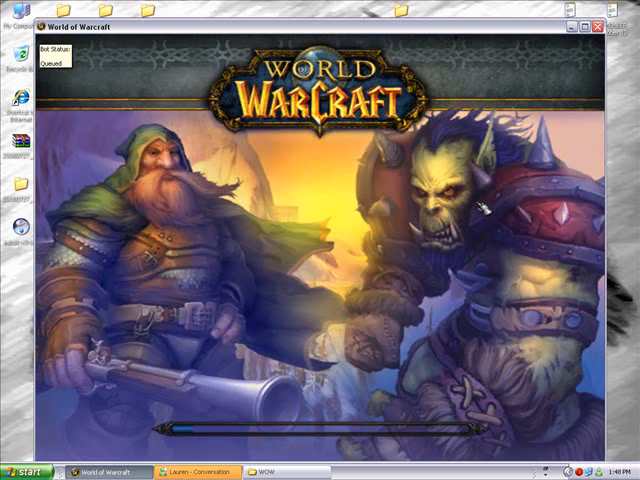